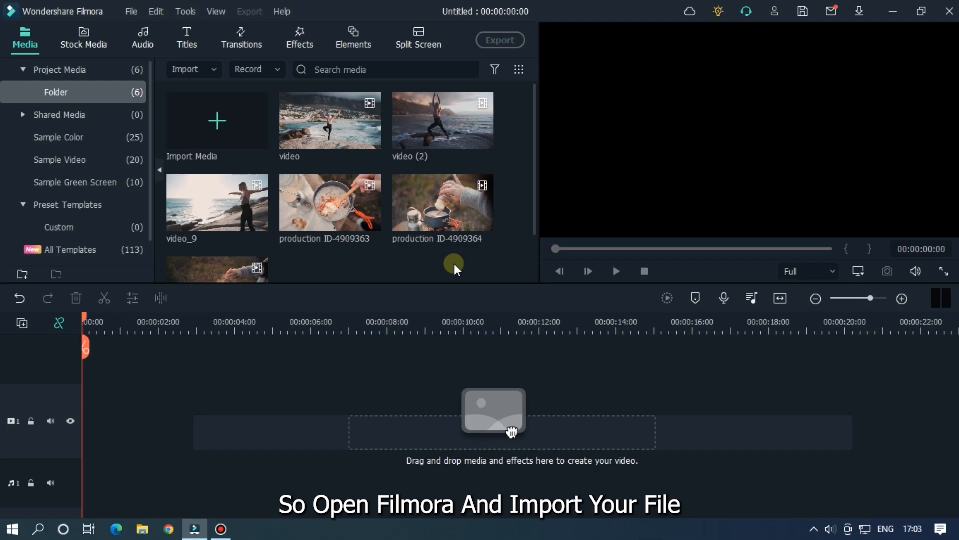
pyautogui.moveTo(395, 282)
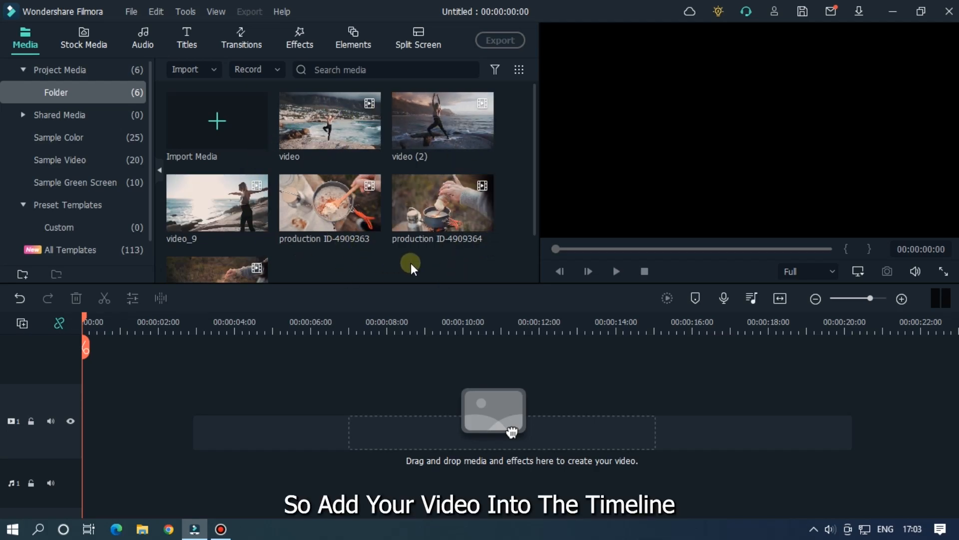
# Add the beach clip to the timeline so 'video_9' stacks on track 2 above 'video'
pyautogui.moveTo(328, 120); pyautogui.dragTo(429, 421)
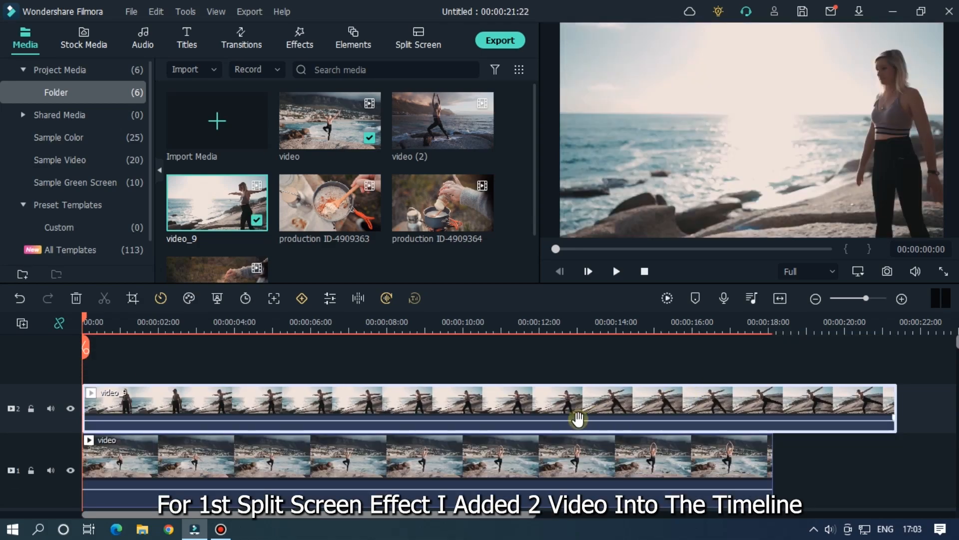
# Hide the upper video_9 track and select the bottom 'video' clip
pyautogui.click(70, 408)
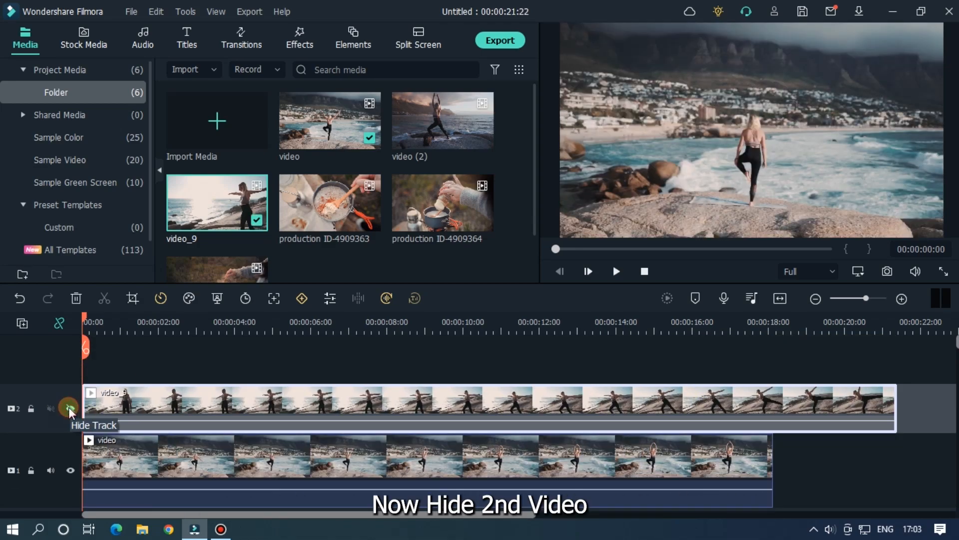
pyautogui.click(69, 408)
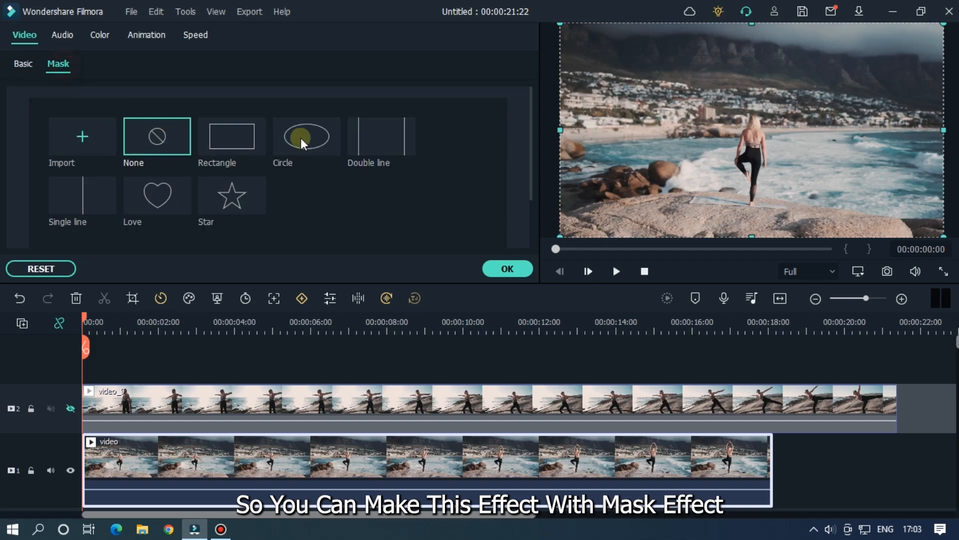
pyautogui.moveTo(231, 136)
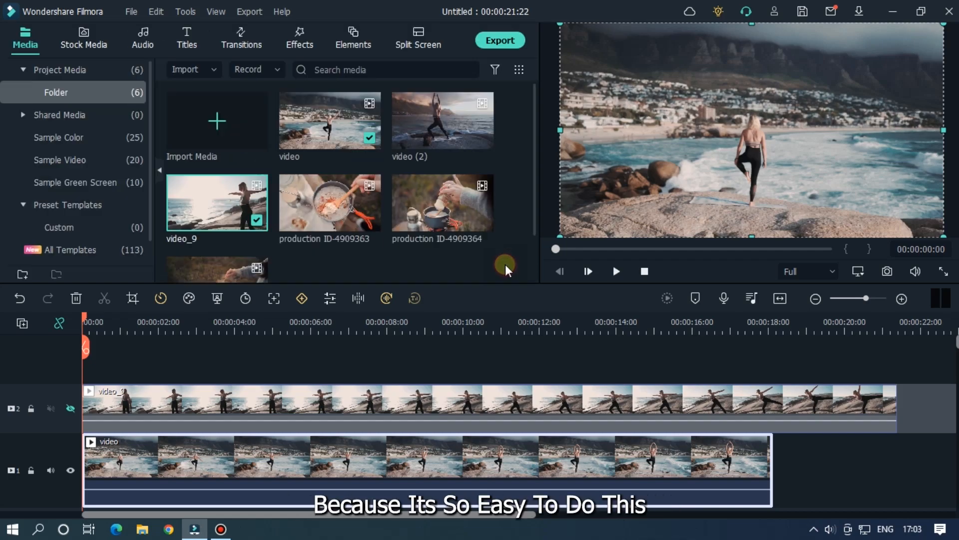
pyautogui.moveTo(320, 270)
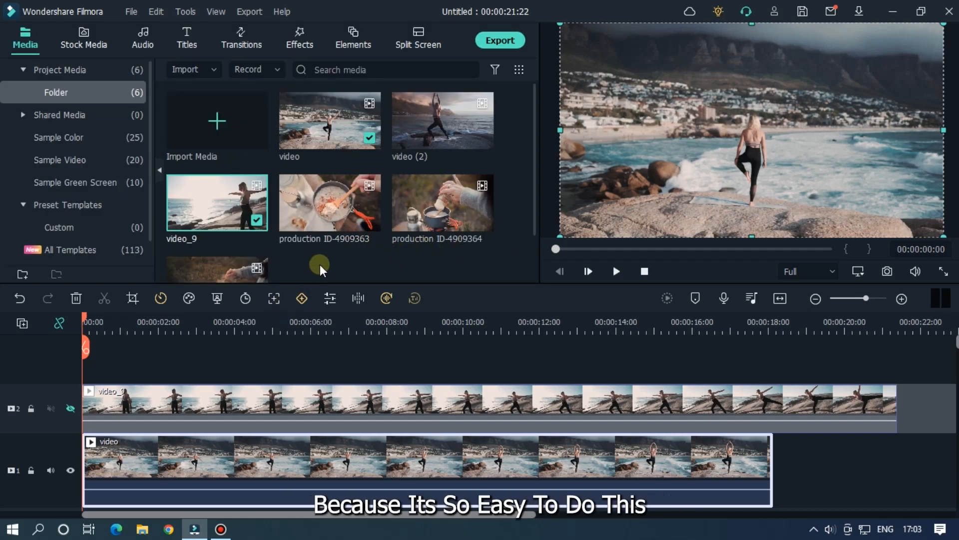
# Find the Crop effect in Effects and edit the bottom clip's crop to Left 25, Right 25
pyautogui.click(298, 37)
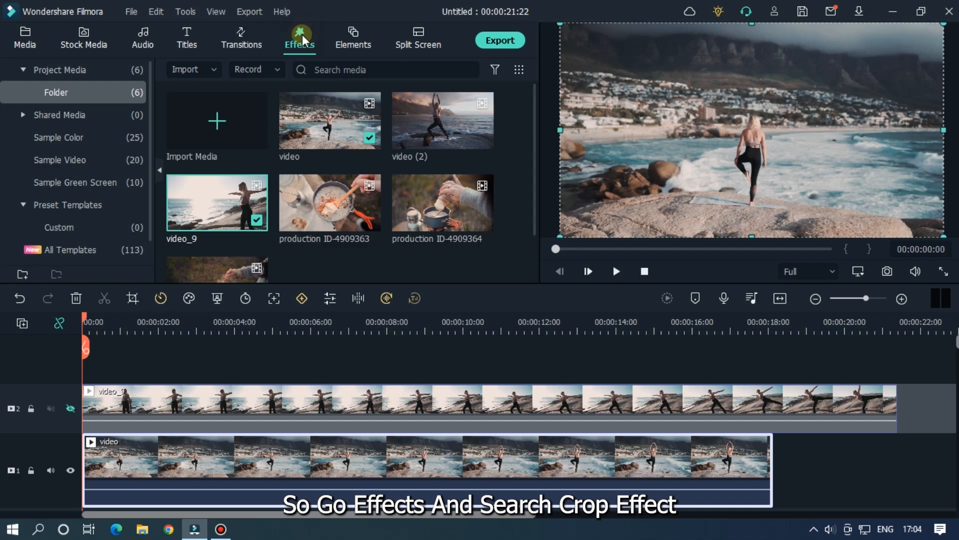
pyautogui.click(299, 38)
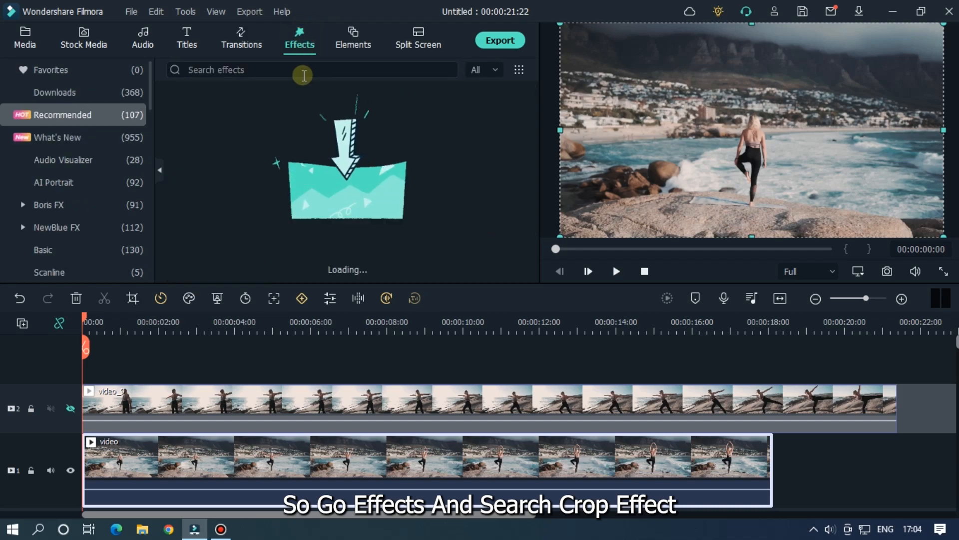
pyautogui.write('crop')
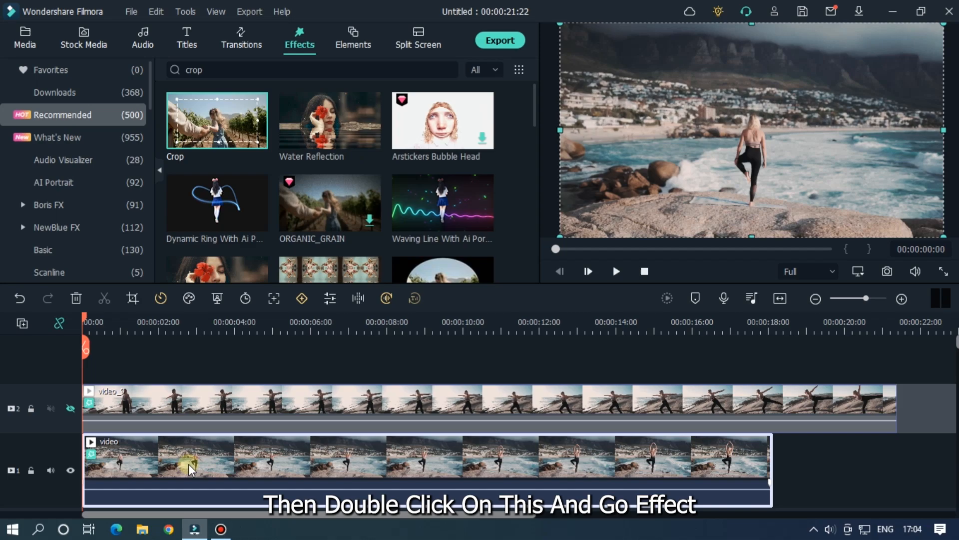
pyautogui.doubleClick(190, 456)
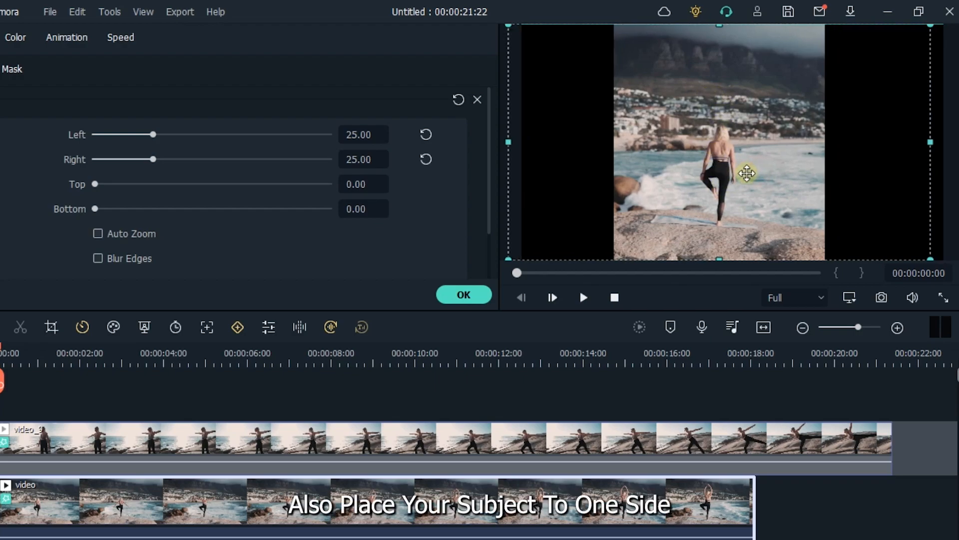
# Place the cropped clip on the frame's left half and show the upper track again
pyautogui.moveTo(747, 173); pyautogui.dragTo(669, 180)
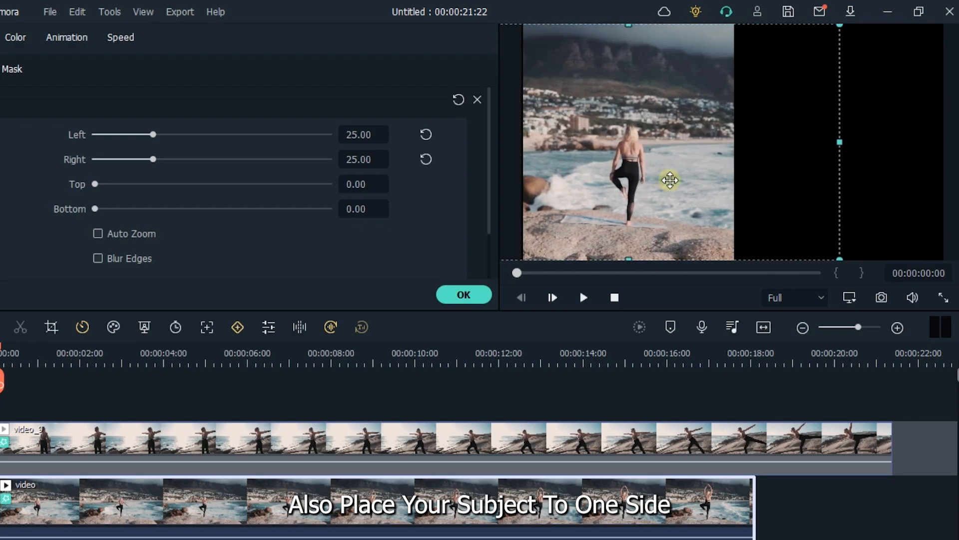
pyautogui.moveTo(669, 180); pyautogui.dragTo(682, 179)
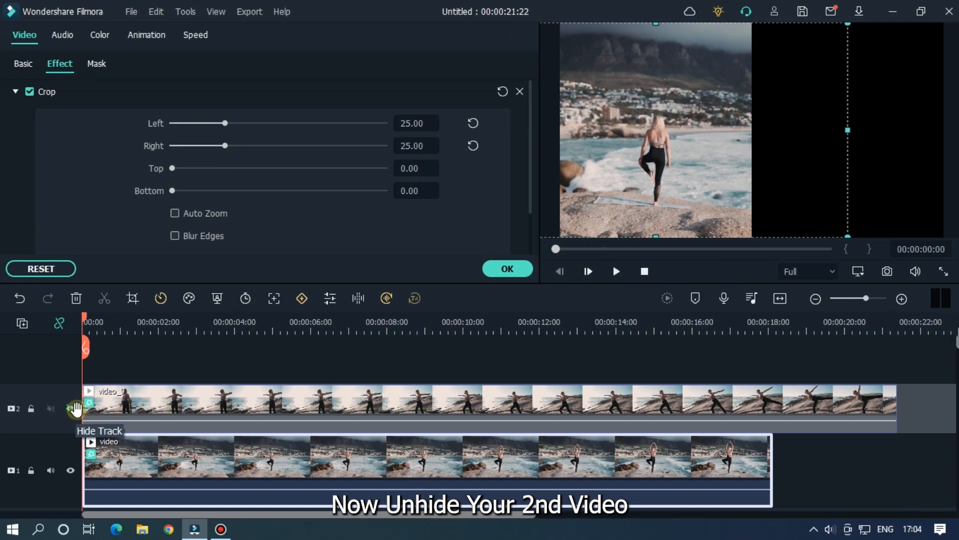
pyautogui.click(71, 409)
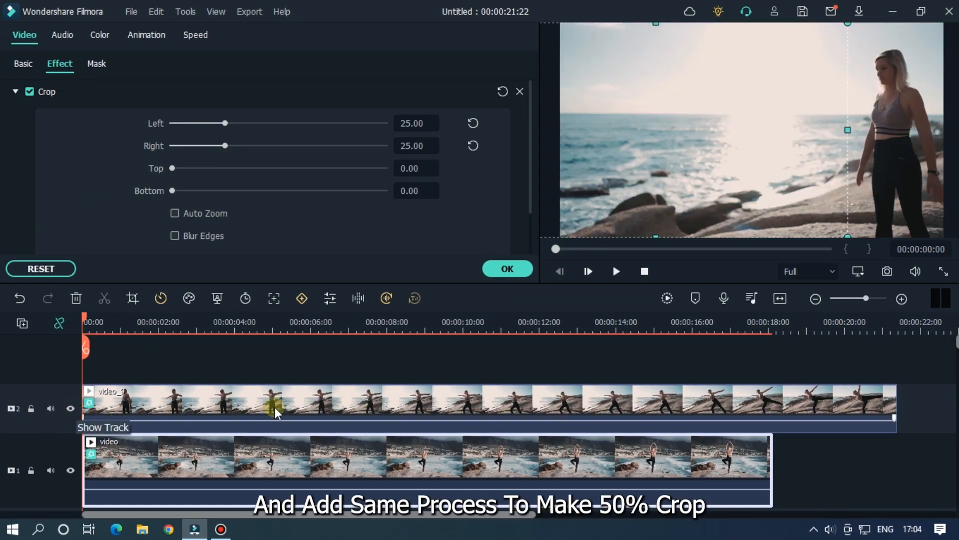
# Raise video_9's Crop Left to about 30 so the two clips sit side by side
pyautogui.click(23, 64)
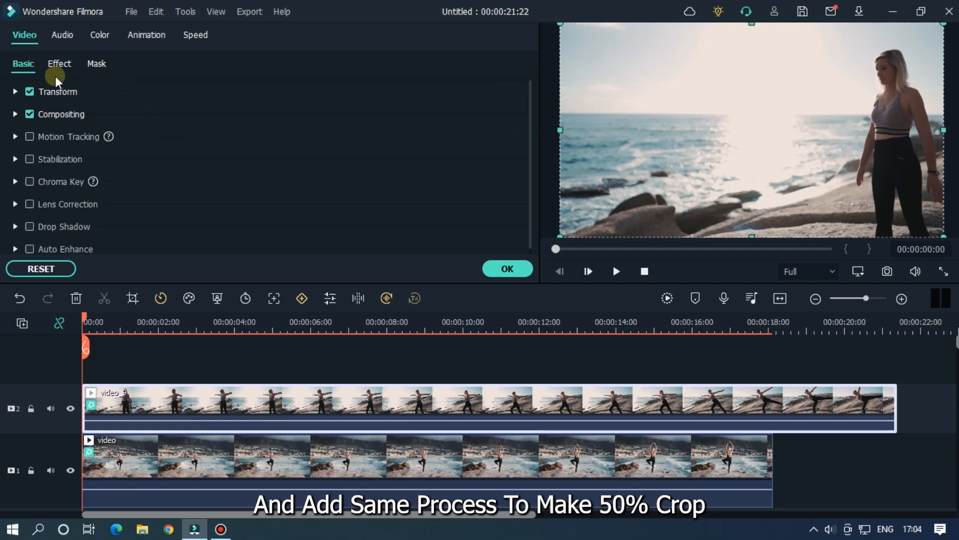
pyautogui.click(59, 64)
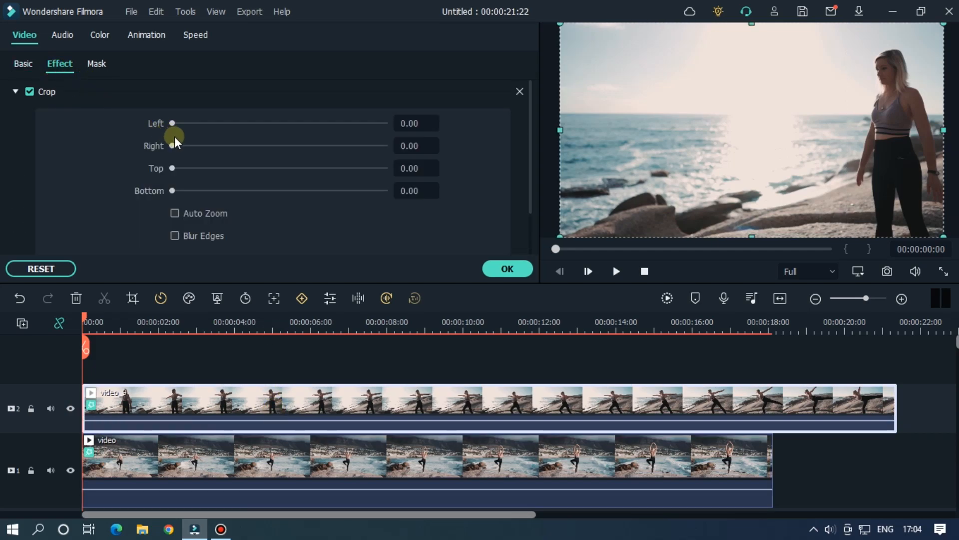
pyautogui.moveTo(172, 146); pyautogui.dragTo(179, 146)
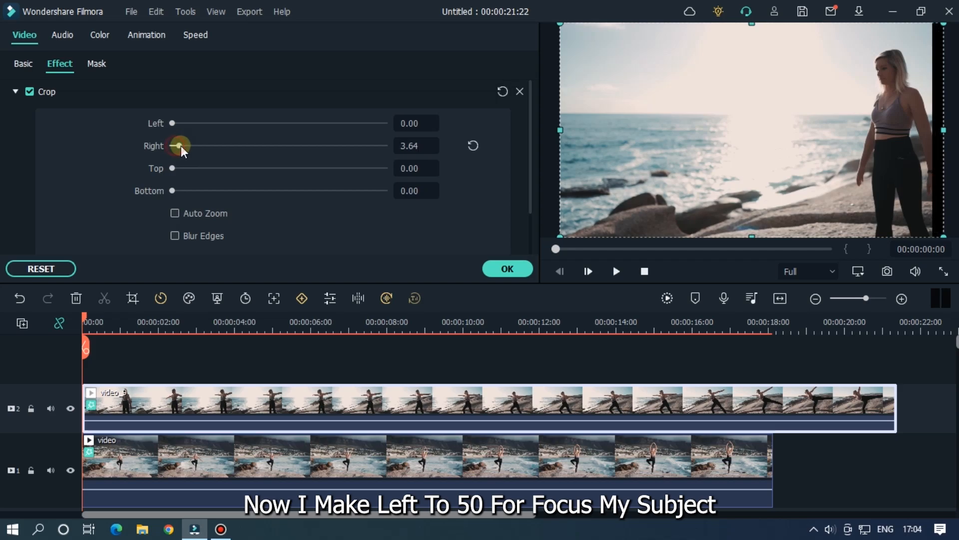
pyautogui.moveTo(173, 123); pyautogui.dragTo(196, 123)
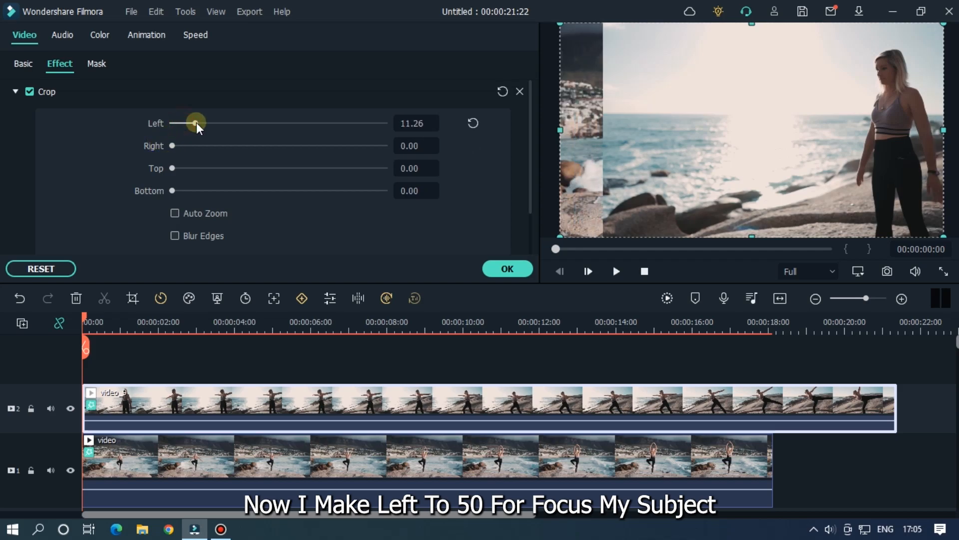
pyautogui.moveTo(195, 123); pyautogui.dragTo(234, 123)
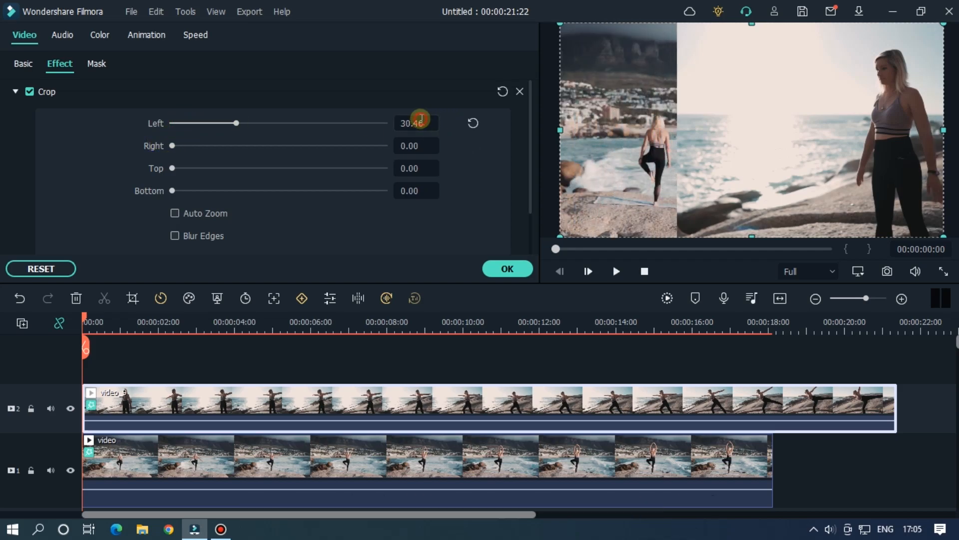
pyautogui.moveTo(236, 123); pyautogui.dragTo(279, 123)
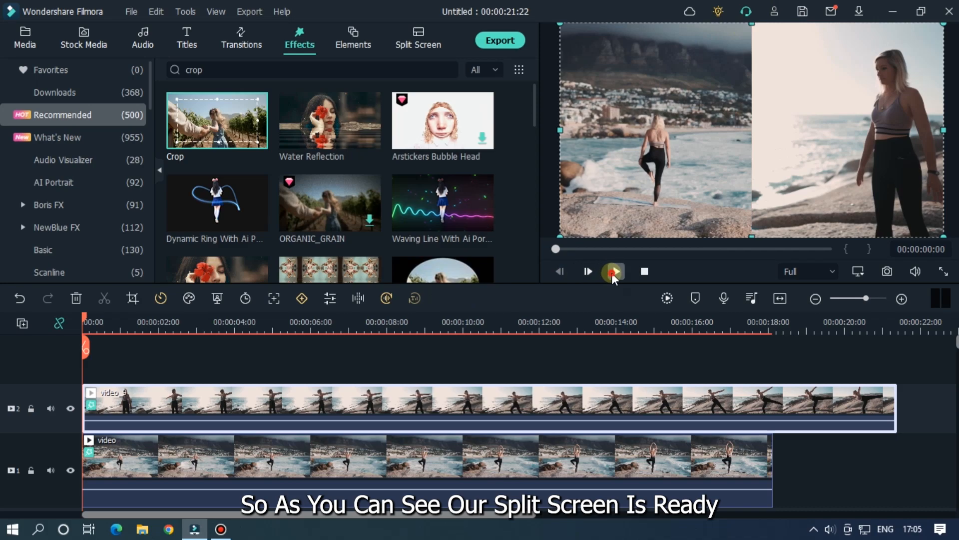
# Preview the split, then add a White color clip as a thin vertical divider at the seam
pyautogui.click(612, 271)
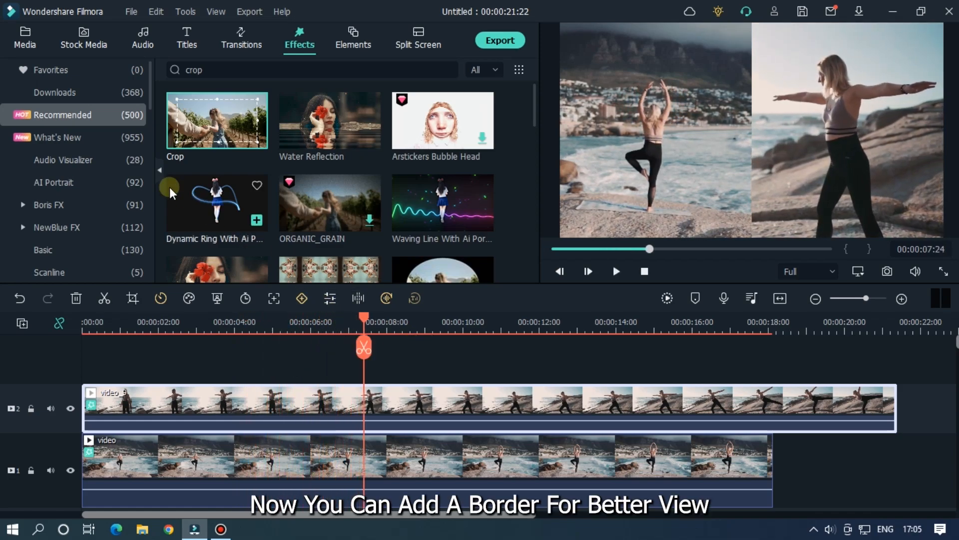
pyautogui.click(24, 38)
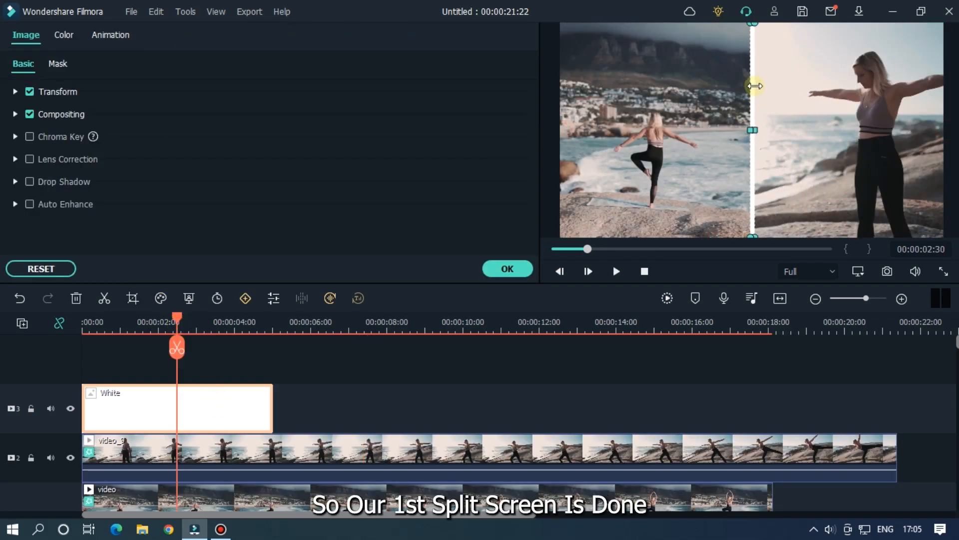
pyautogui.click(507, 269)
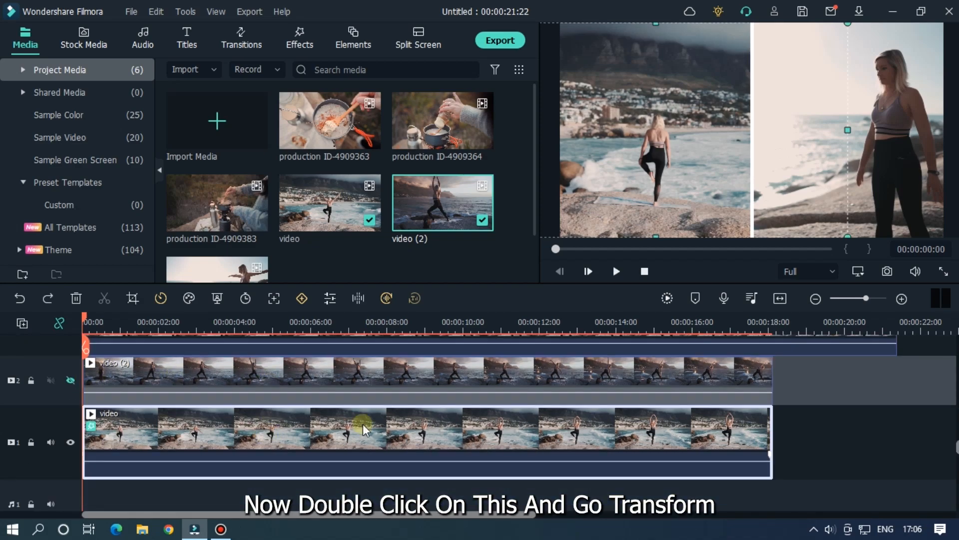
# Scale the bottom 'video' clip to 50
pyautogui.doubleClick(363, 429)
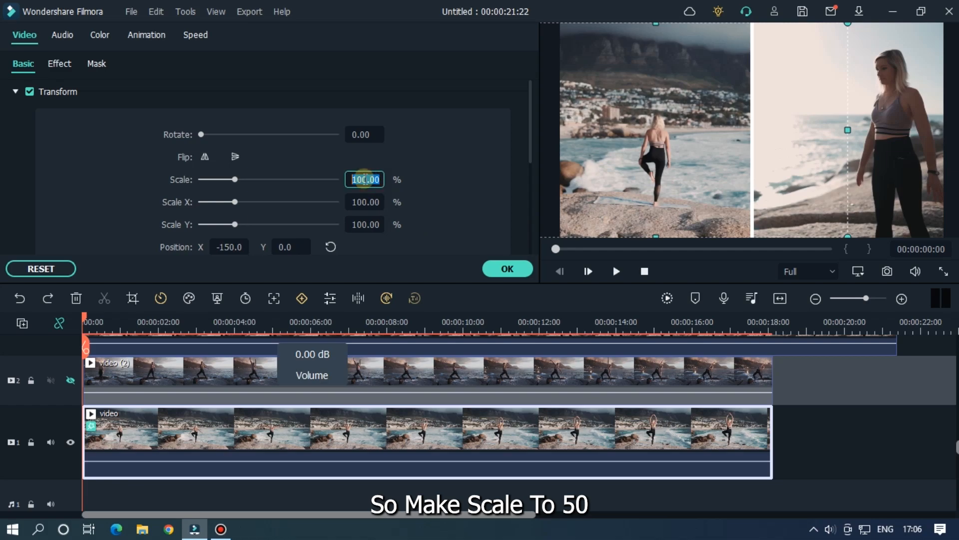
pyautogui.write('50')
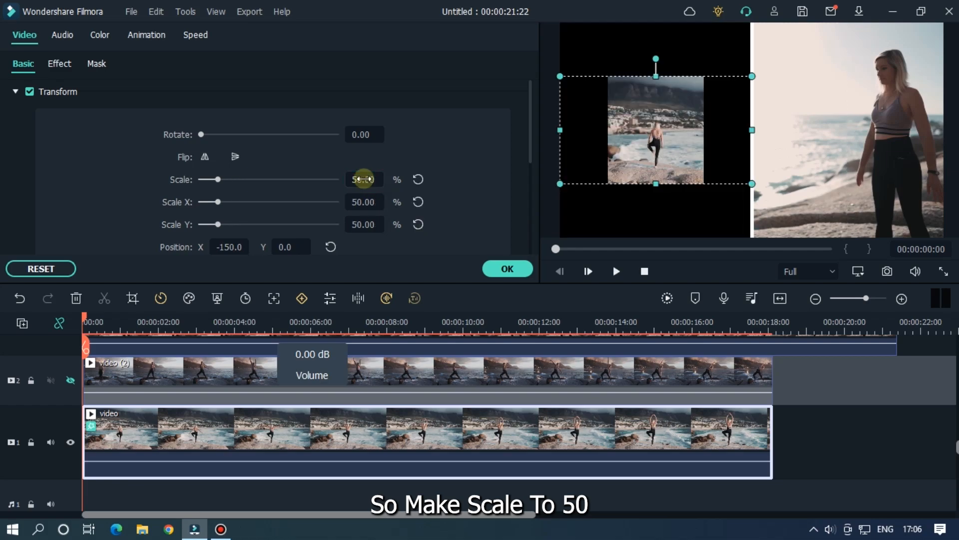
pyautogui.moveTo(562, 119)
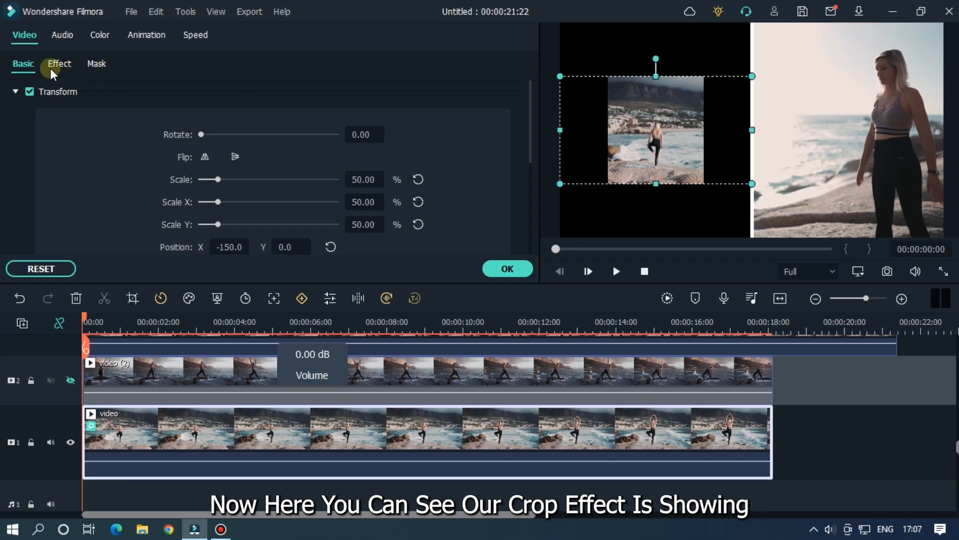
# Reset its Crop to 0 and confirm the clip placed in the lower-left quarter
pyautogui.click(59, 64)
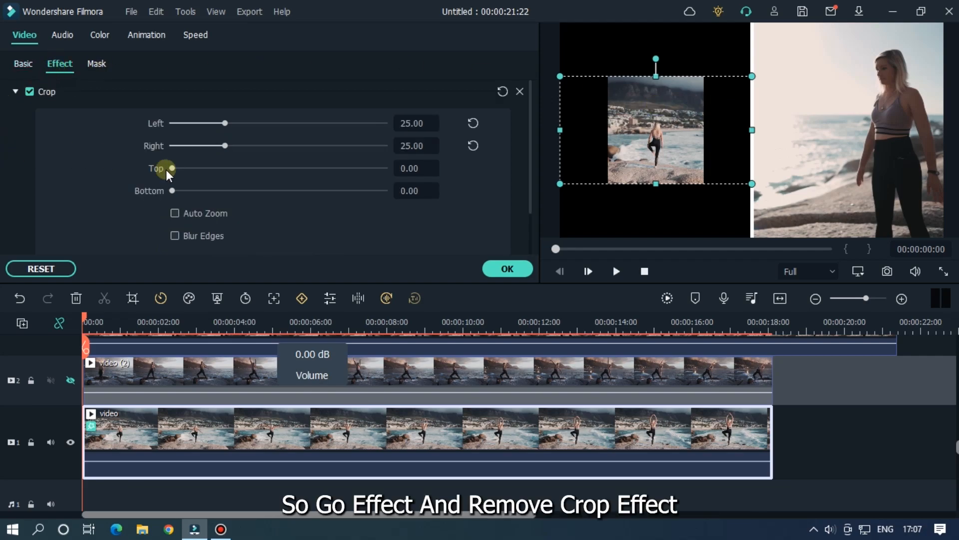
pyautogui.click(473, 123)
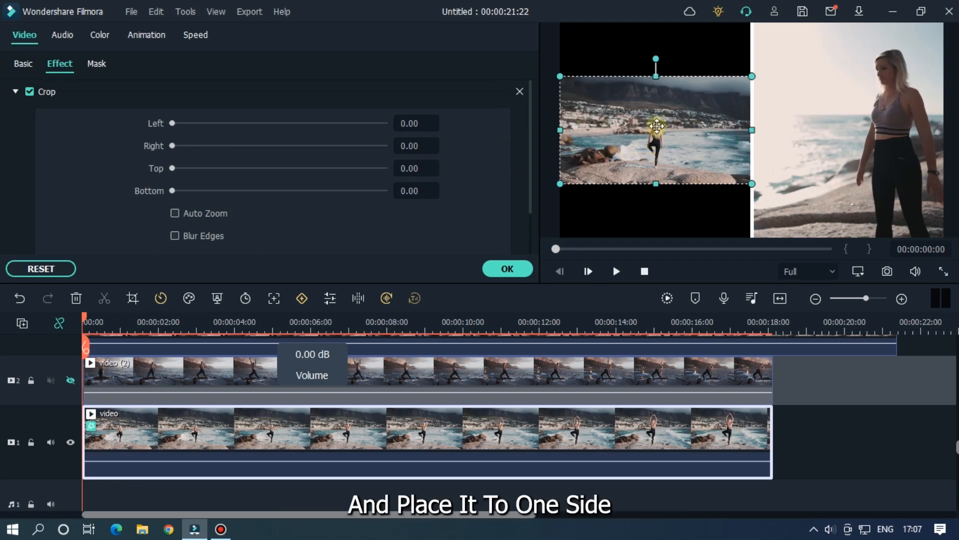
pyautogui.click(23, 64)
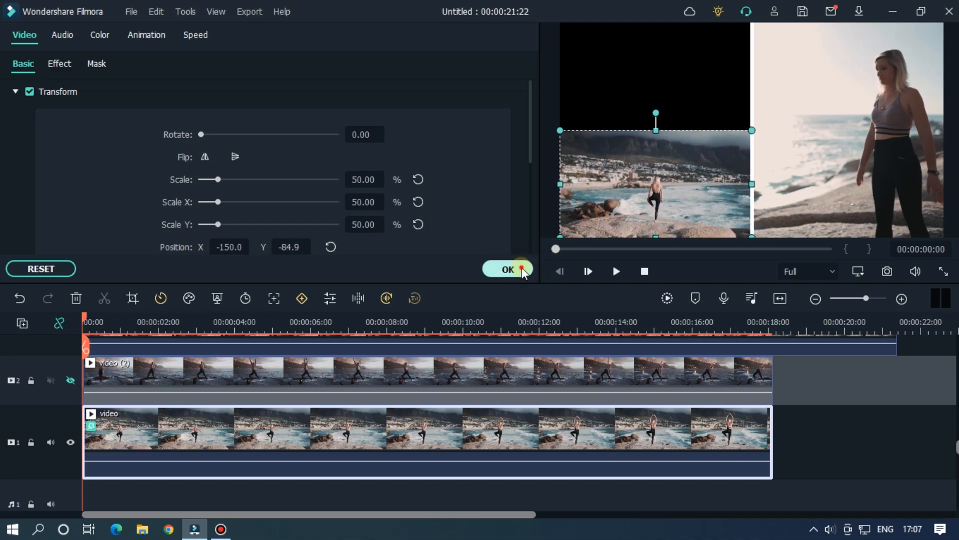
pyautogui.click(504, 269)
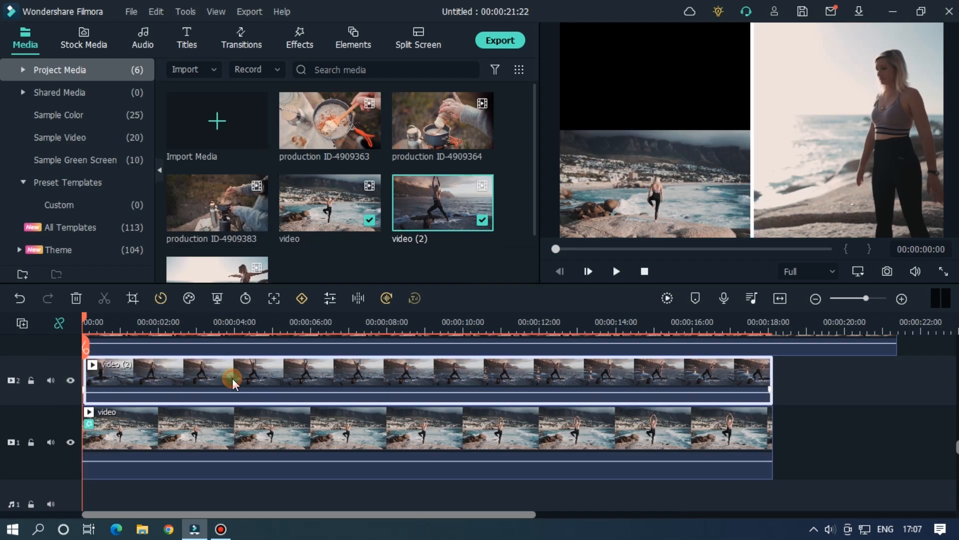
# Scale the 'Video (2)' clip on track 2 to 50
pyautogui.doubleClick(232, 377)
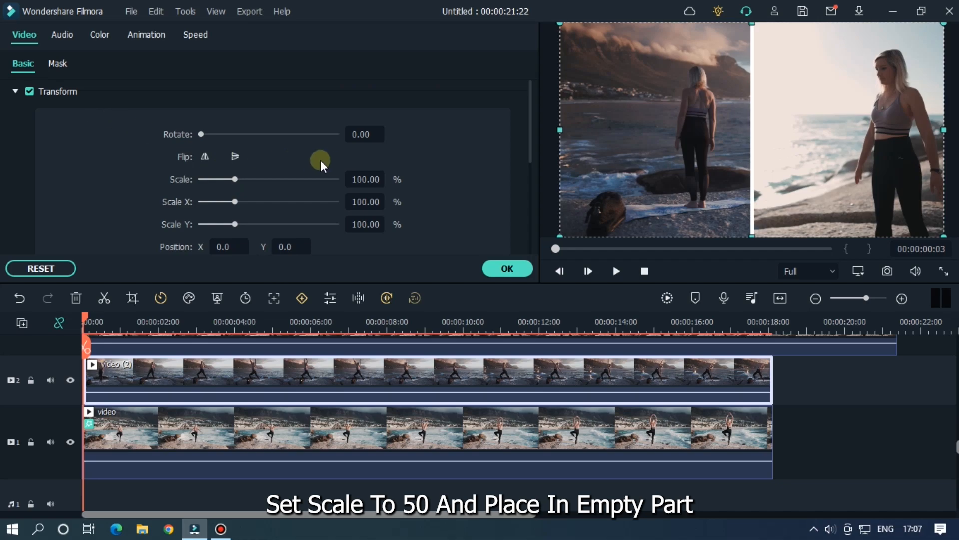
pyautogui.write('50')
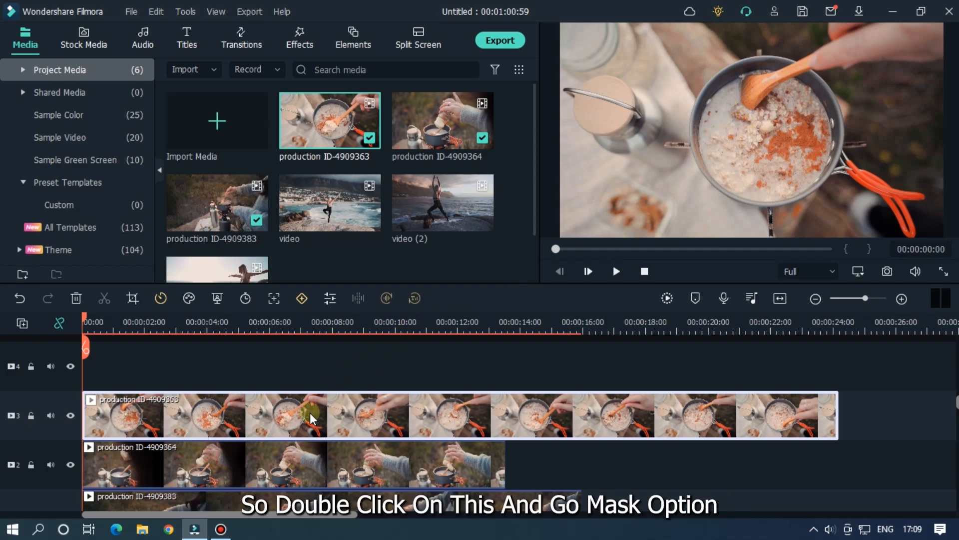
# Give the top cooking clip a Double line mask rotated into a diagonal band
pyautogui.doubleClick(309, 416)
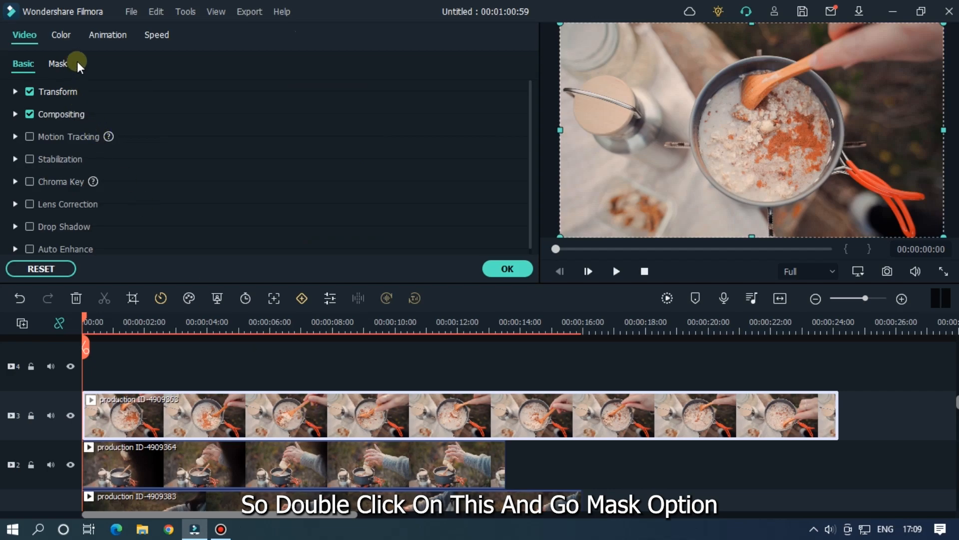
pyautogui.click(58, 64)
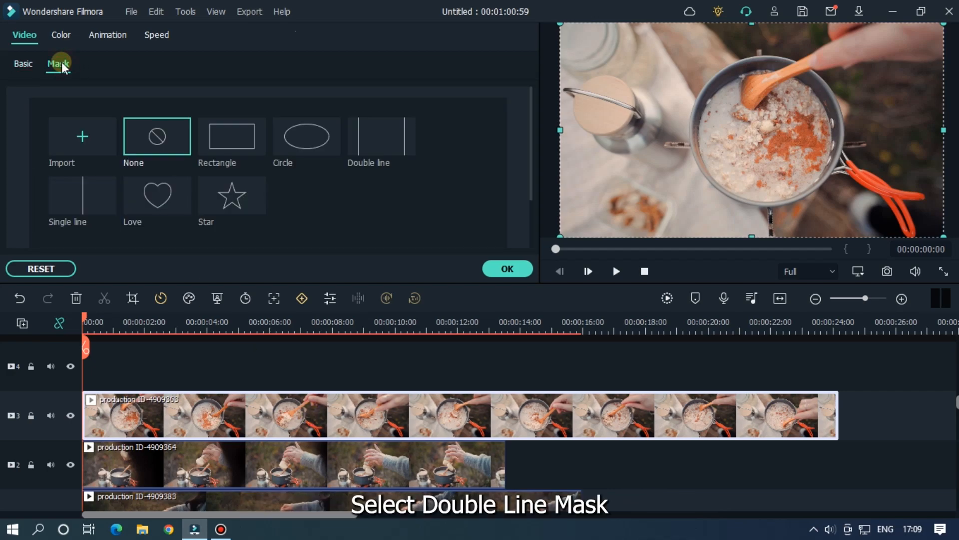
pyautogui.click(381, 136)
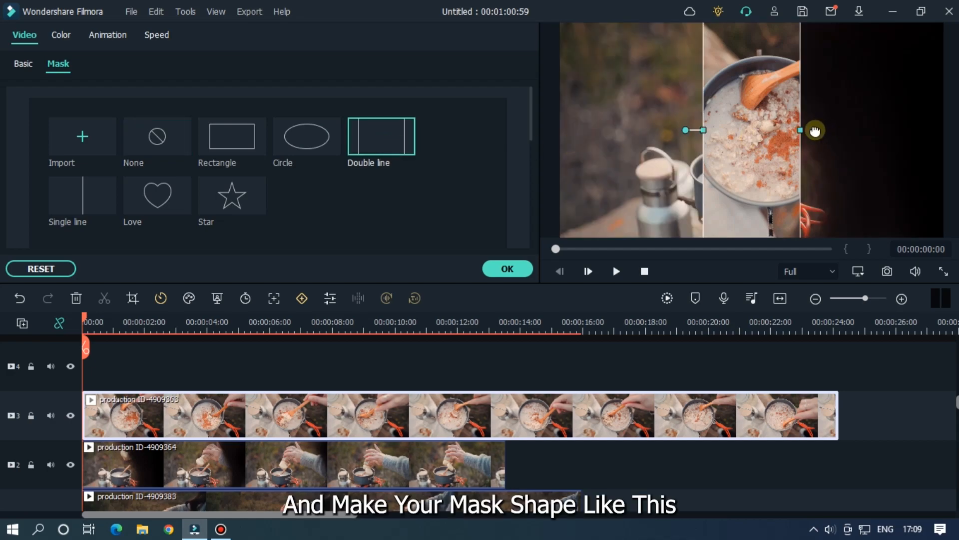
pyautogui.moveTo(814, 130); pyautogui.dragTo(704, 184)
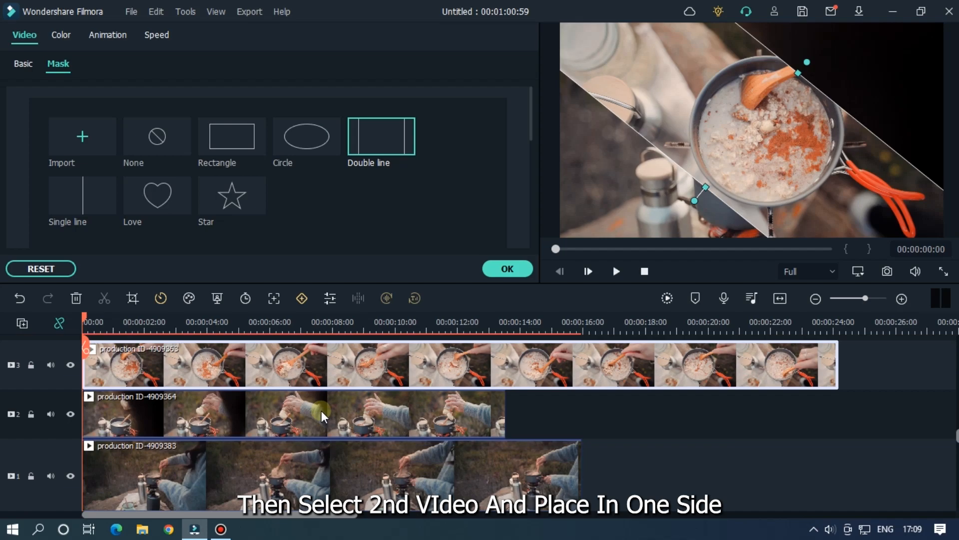
# Move the second cooking clip beside the diagonal band
pyautogui.click(23, 64)
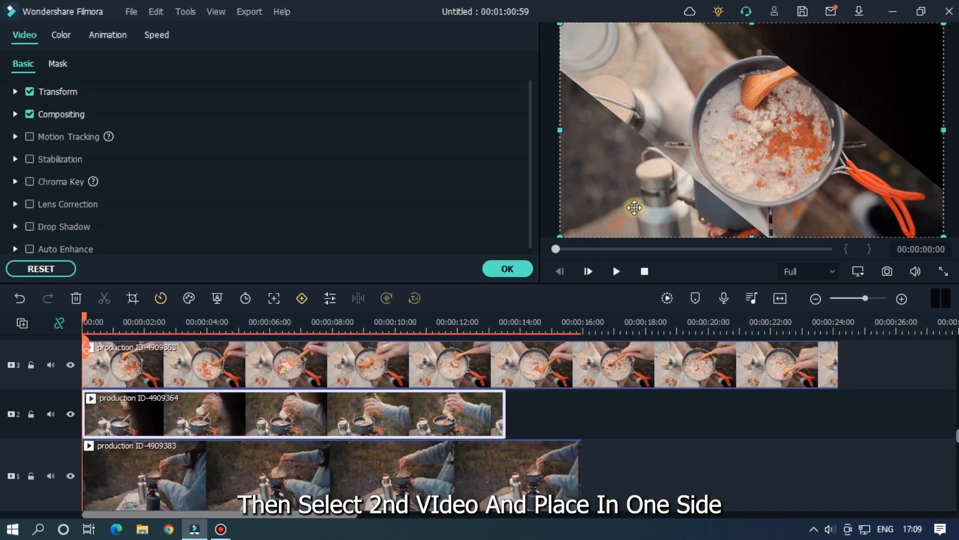
pyautogui.moveTo(634, 207); pyautogui.dragTo(504, 214)
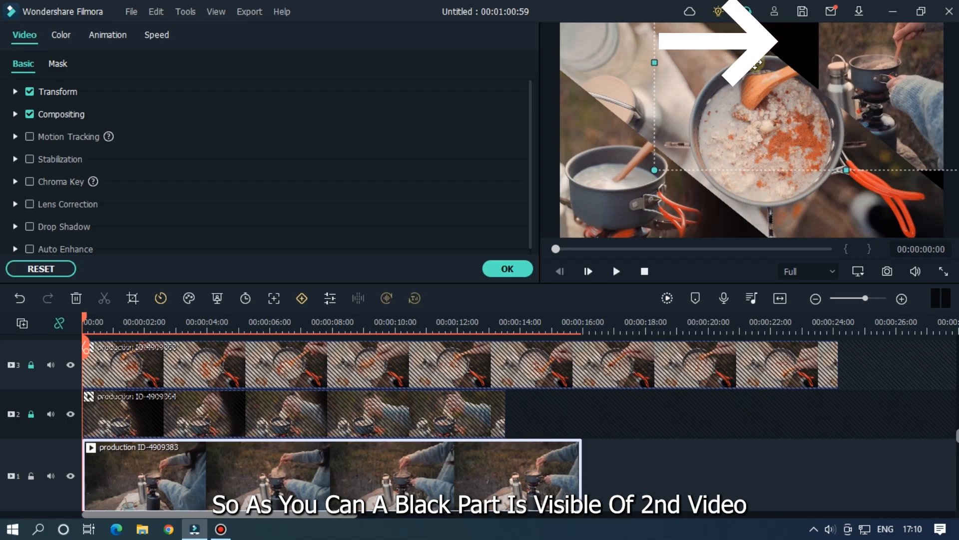
# Unlock the second cooking clip and give it a Single line mask angled along the band
pyautogui.click(31, 364)
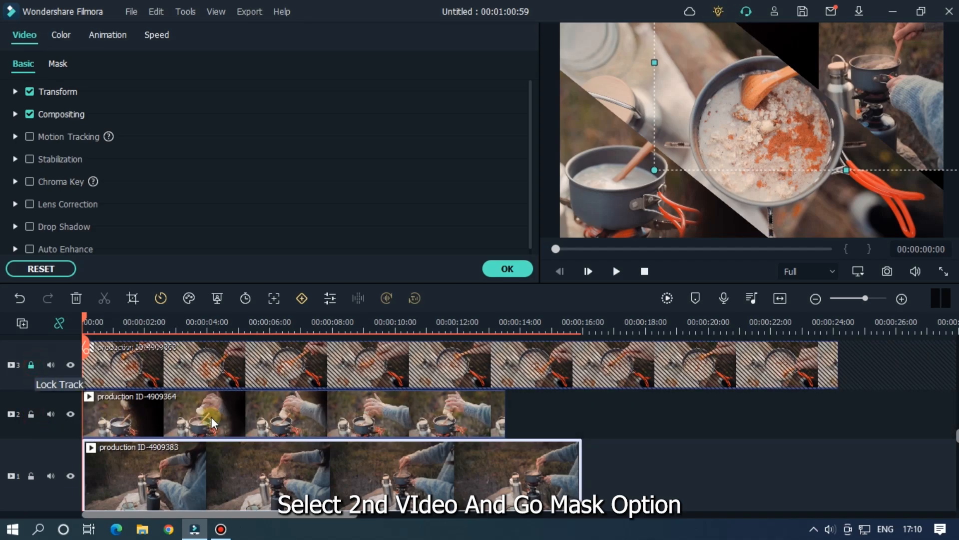
pyautogui.click(211, 422)
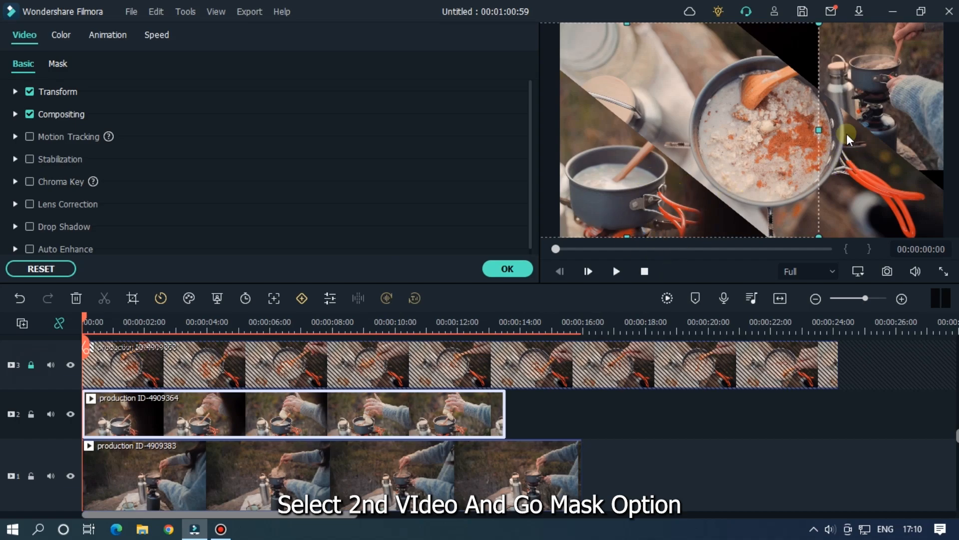
pyautogui.click(507, 269)
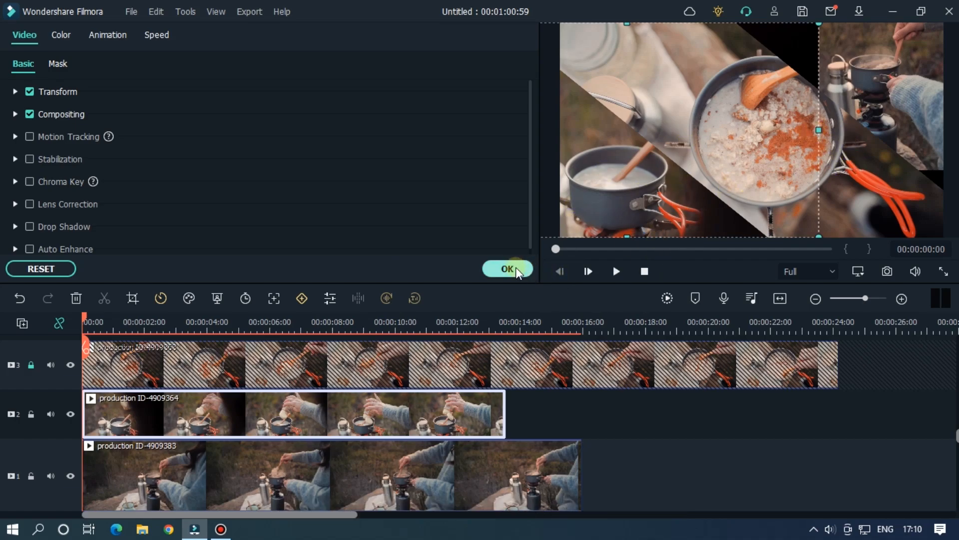
pyautogui.click(58, 64)
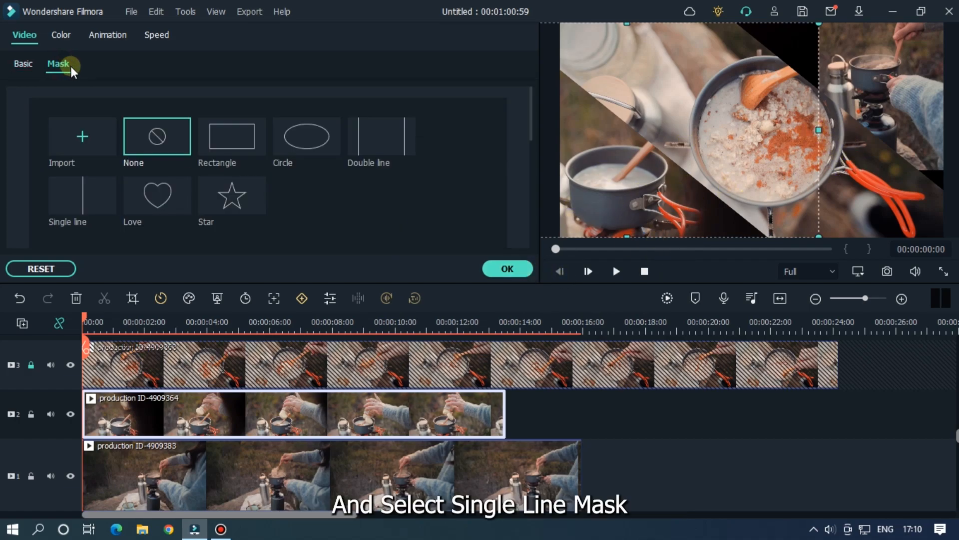
pyautogui.click(81, 195)
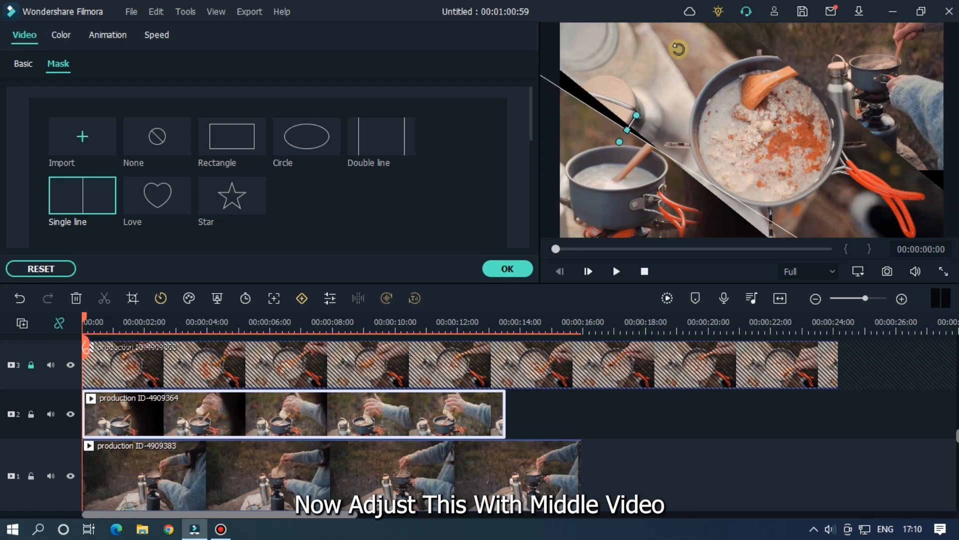
pyautogui.moveTo(636, 116); pyautogui.dragTo(628, 129)
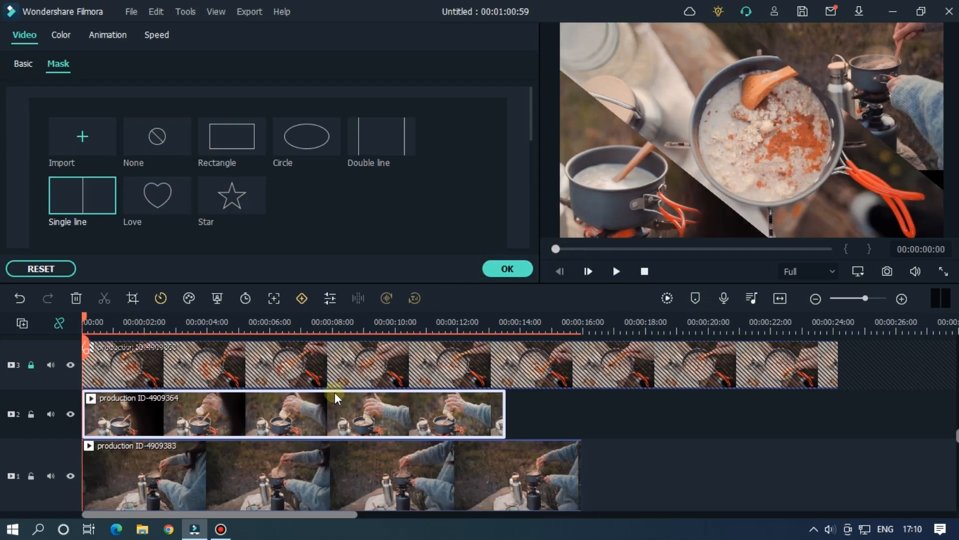
# Add a White color clip on track 4 as a diagonal divider and start angling it
pyautogui.click(615, 271)
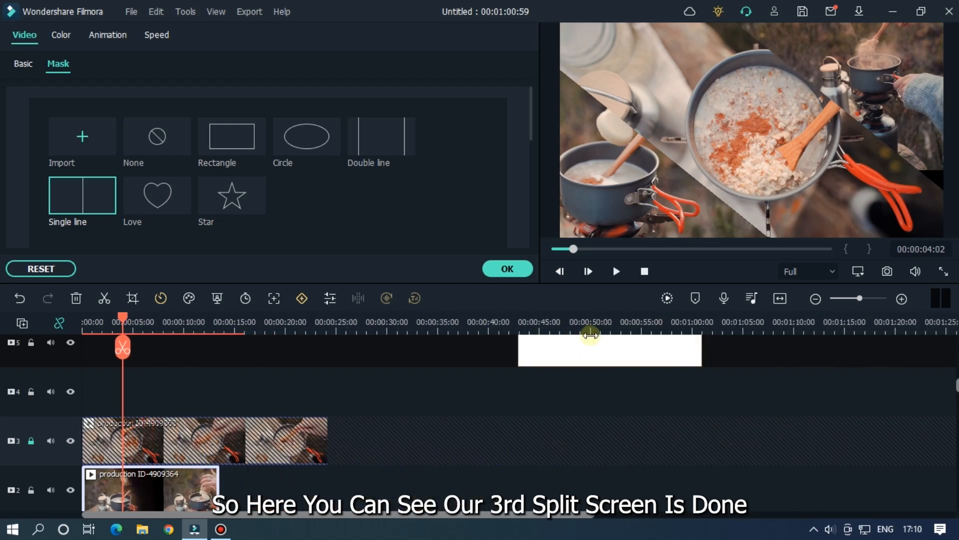
pyautogui.click(23, 64)
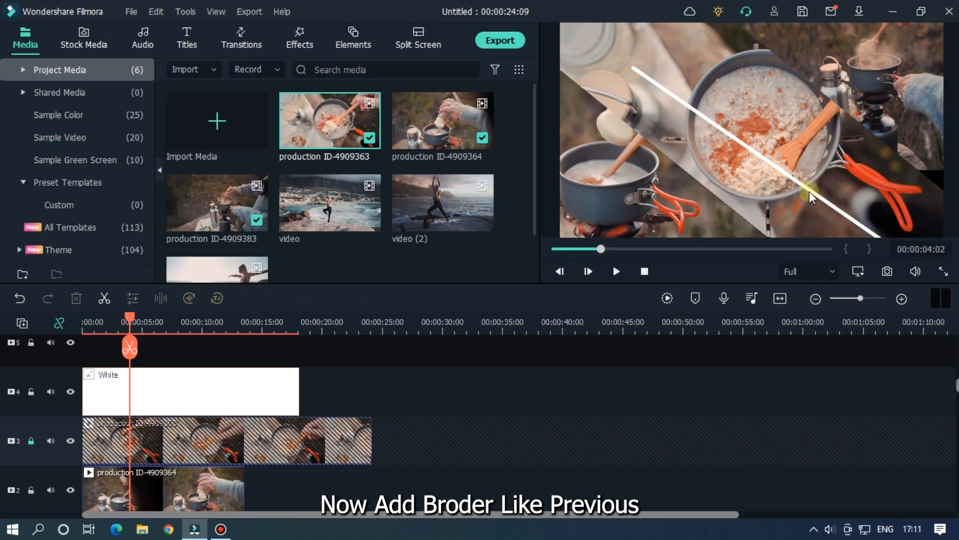
pyautogui.doubleClick(190, 391)
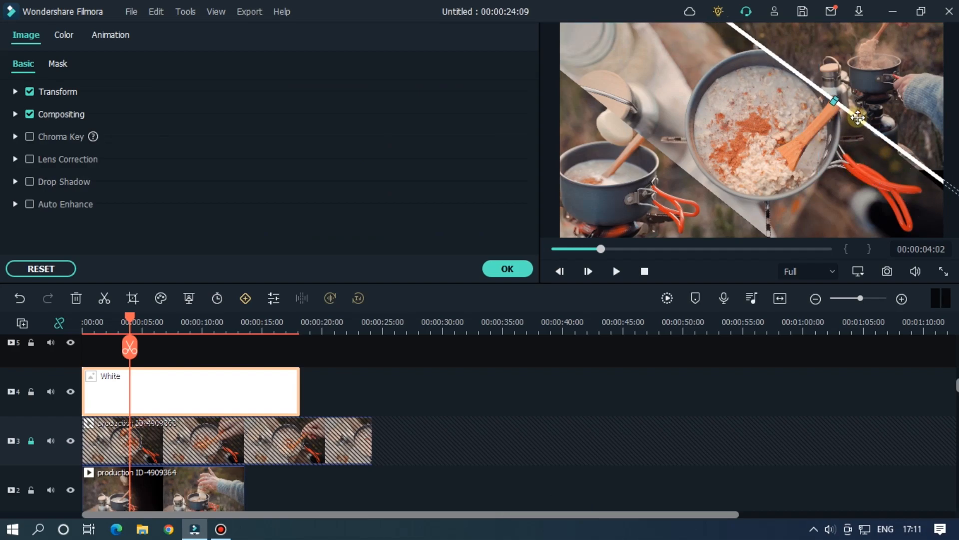